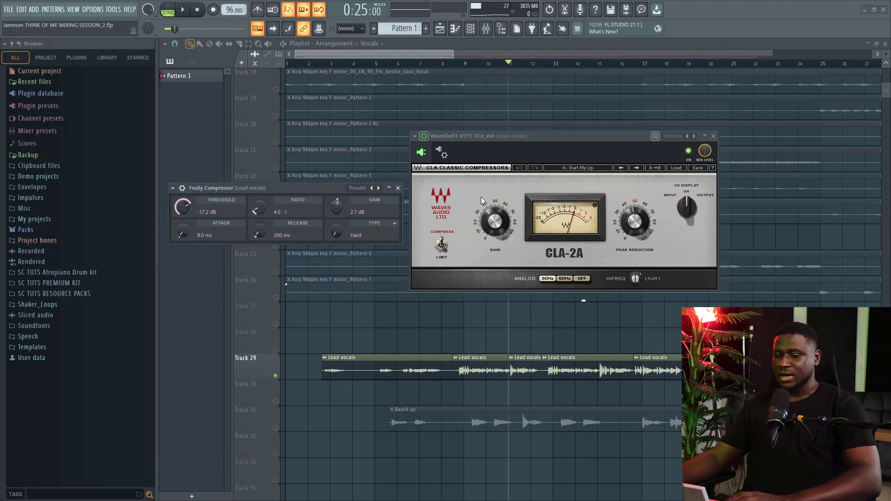
{"action": "mouse_move", "coordinate": [505, 196]}
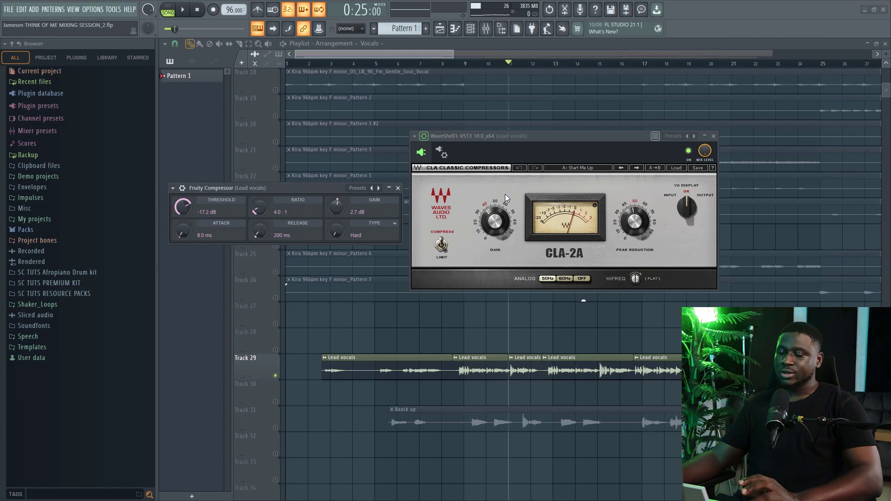
{"action": "mouse_move", "coordinate": [505, 198]}
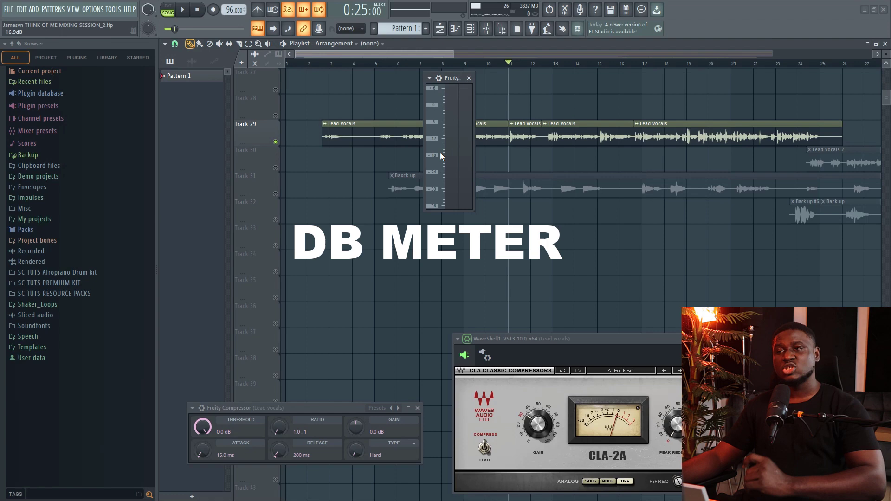
{"action": "mouse_move", "coordinate": [442, 170]}
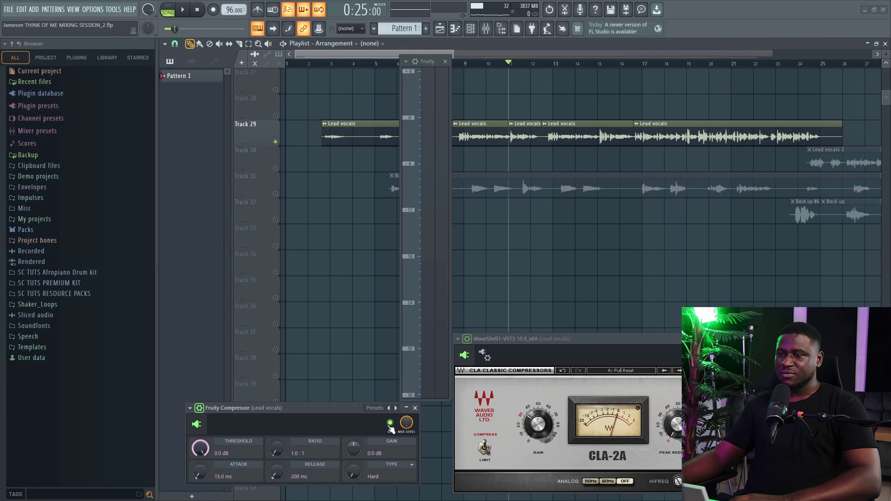
Expand the Fruity dB Meter's header options to show its on and mix settings
{"action": "left_click", "coordinate": [183, 9]}
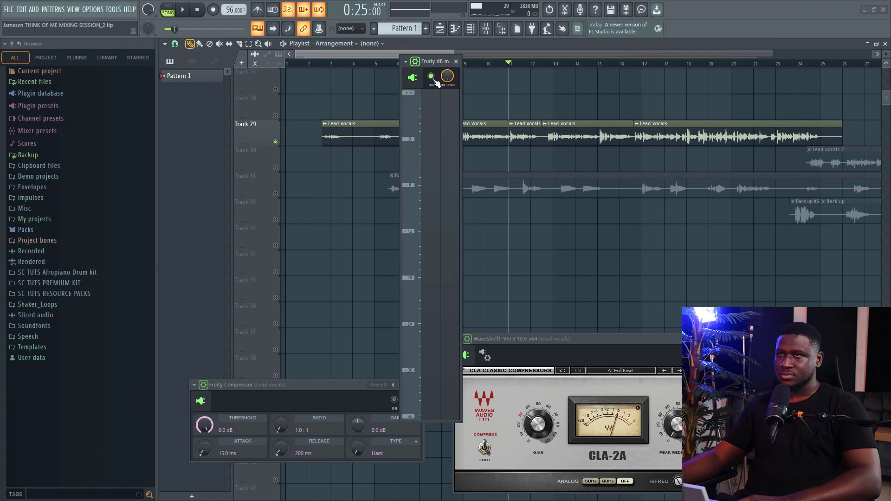
{"action": "left_click", "coordinate": [183, 10]}
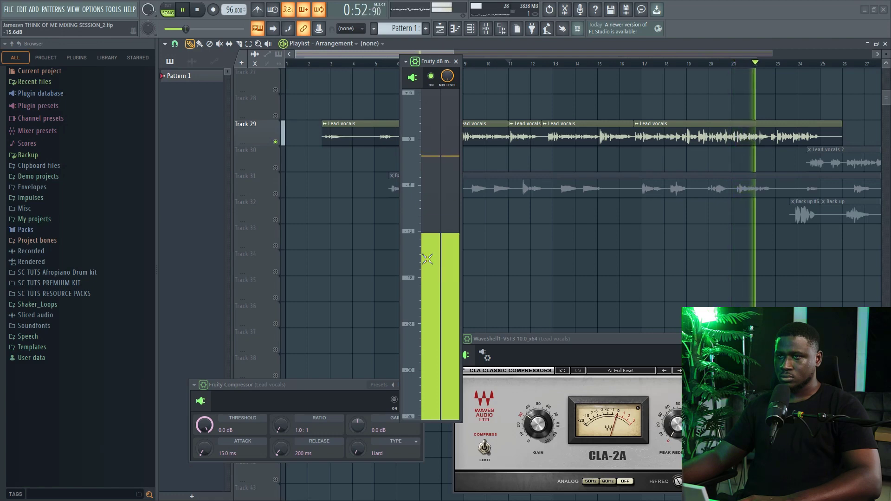
{"action": "left_click", "coordinate": [197, 9]}
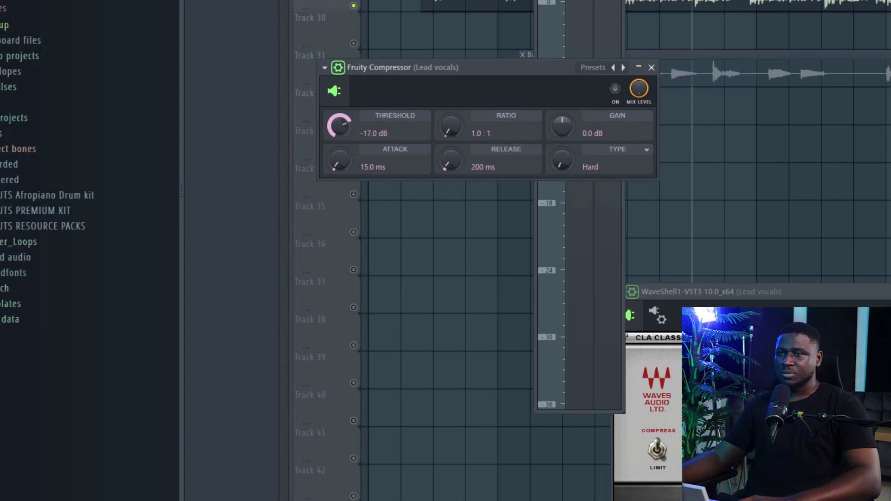
Pull the Fruity Compressor threshold down to roughly -14 dB so it catches vocal peaks
{"action": "left_click_drag", "start_coordinate": [340, 126], "coordinate": [340, 114]}
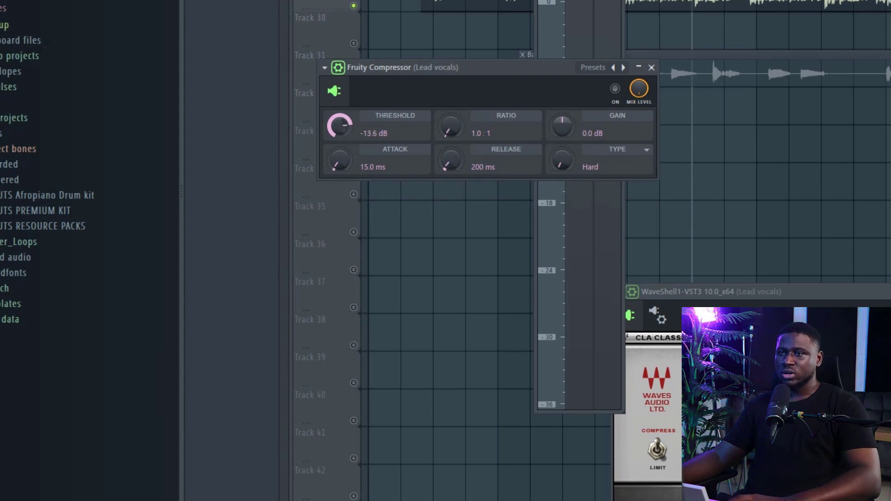
{"action": "left_click_drag", "start_coordinate": [339, 126], "coordinate": [339, 137]}
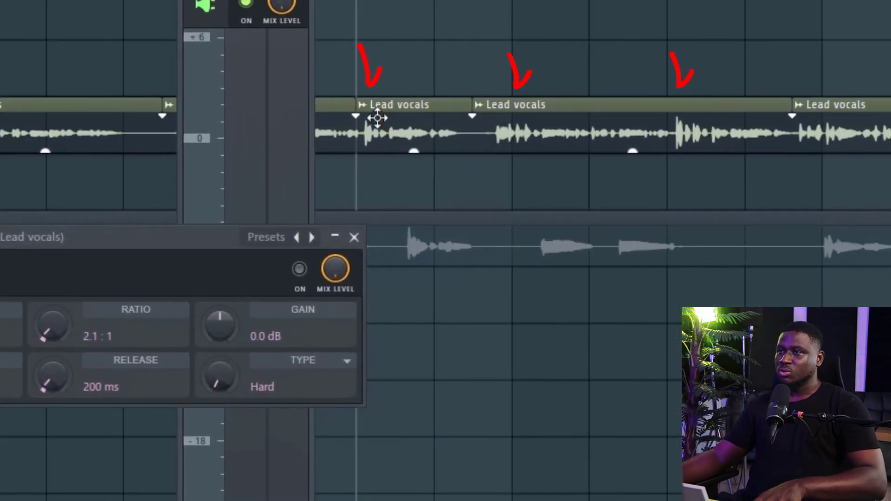
{"action": "mouse_move", "coordinate": [437, 140]}
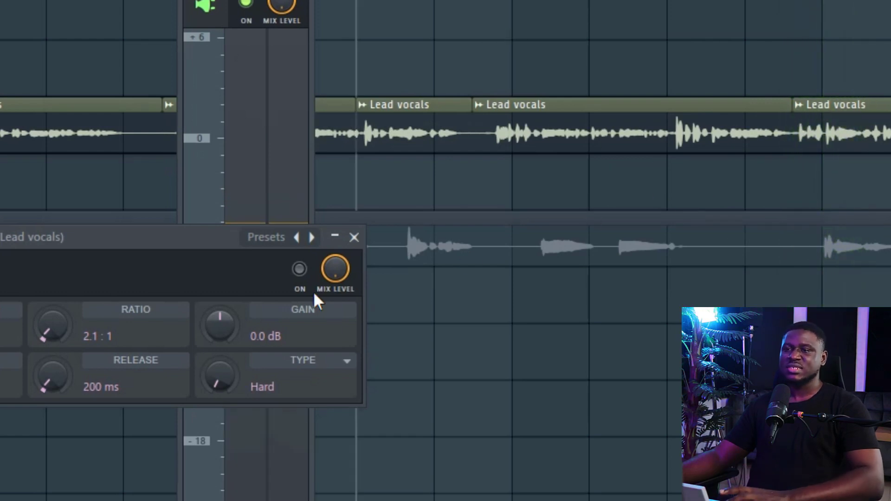
{"action": "mouse_move", "coordinate": [67, 340]}
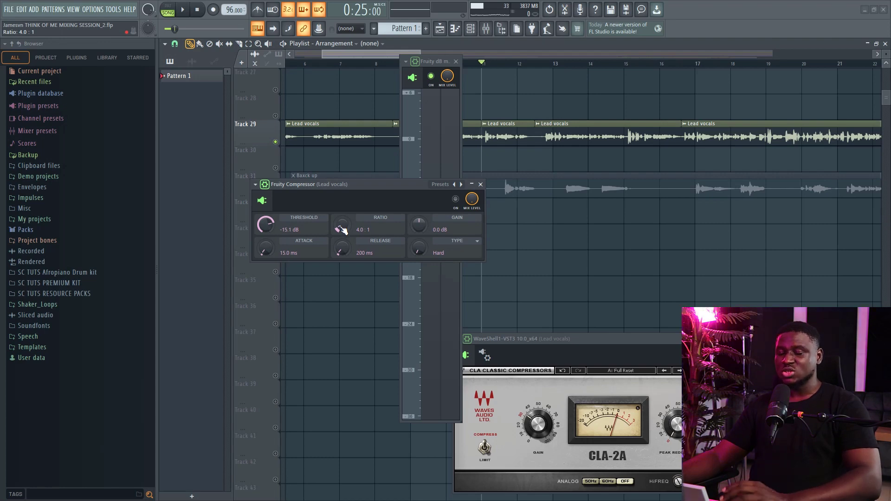
{"action": "mouse_move", "coordinate": [313, 236]}
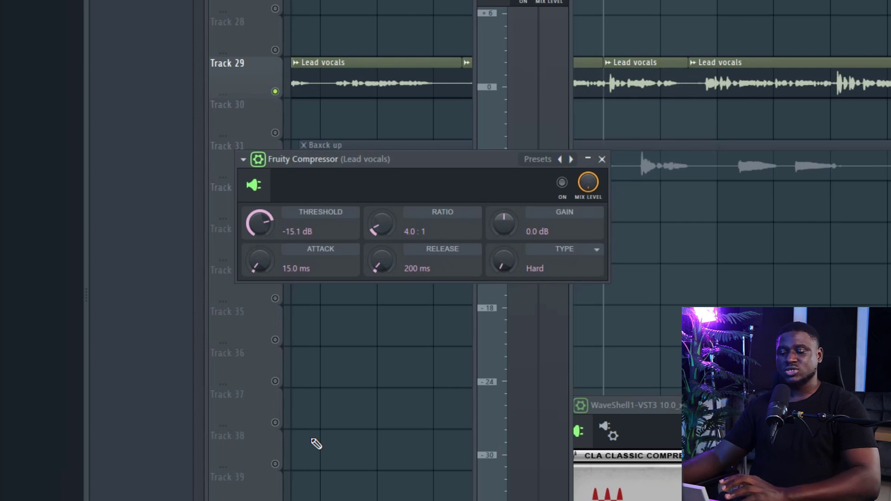
{"action": "mouse_move", "coordinate": [292, 432]}
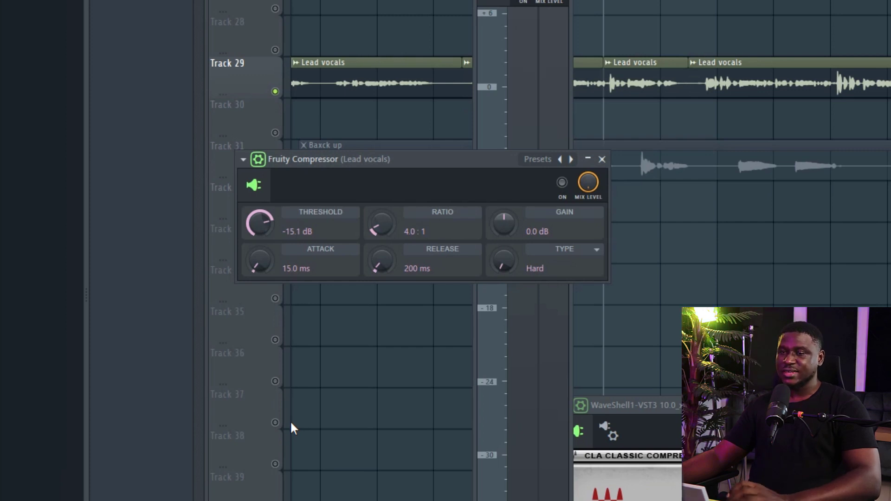
{"action": "mouse_move", "coordinate": [450, 260]}
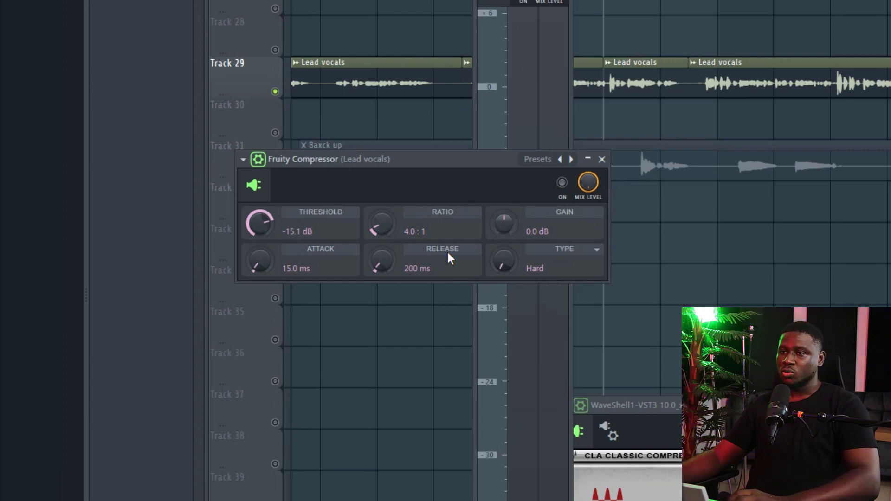
{"action": "mouse_move", "coordinate": [263, 264]}
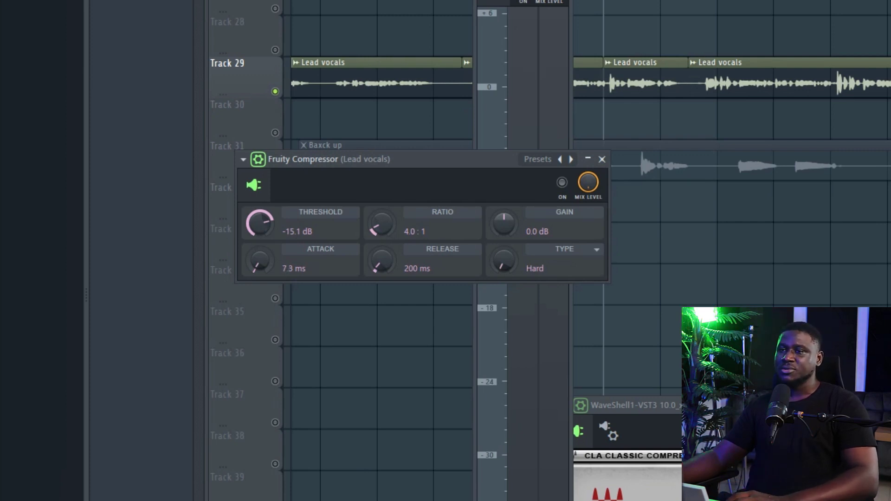
Shorten the Fruity Compressor attack from 15 ms to 8.7 ms
{"action": "left_click_drag", "start_coordinate": [259, 261], "coordinate": [262, 256]}
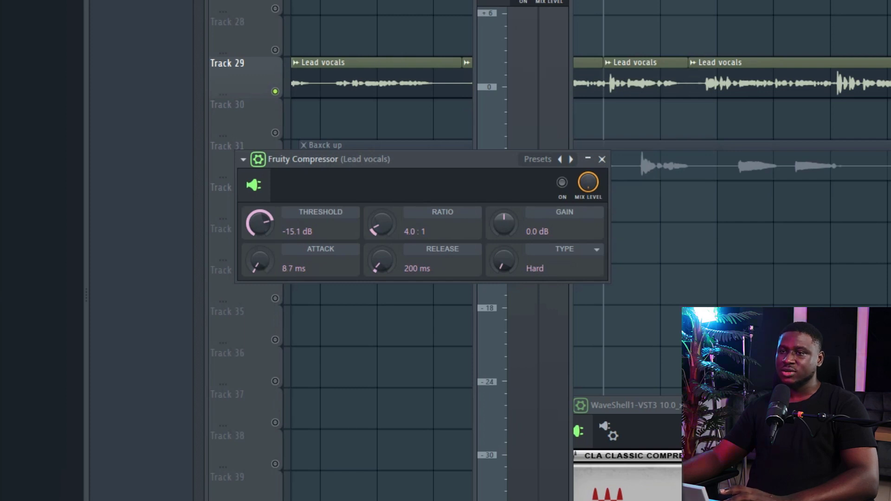
{"action": "mouse_move", "coordinate": [502, 232]}
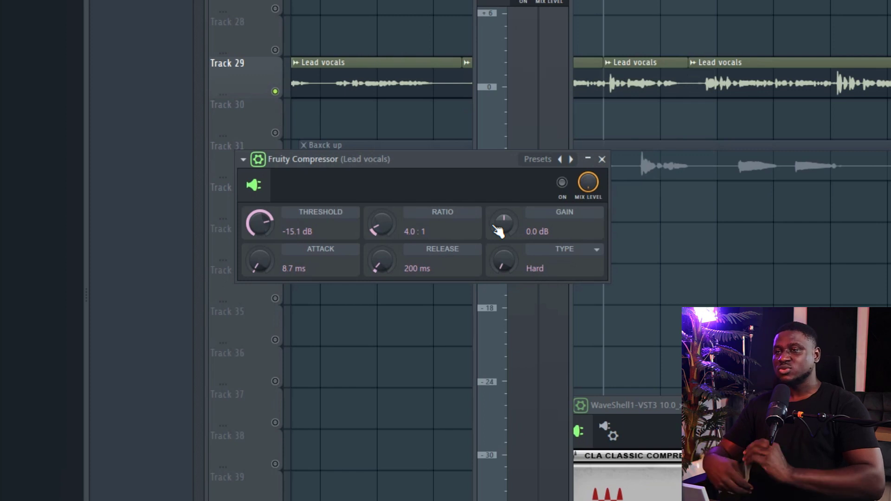
{"action": "mouse_move", "coordinate": [502, 245]}
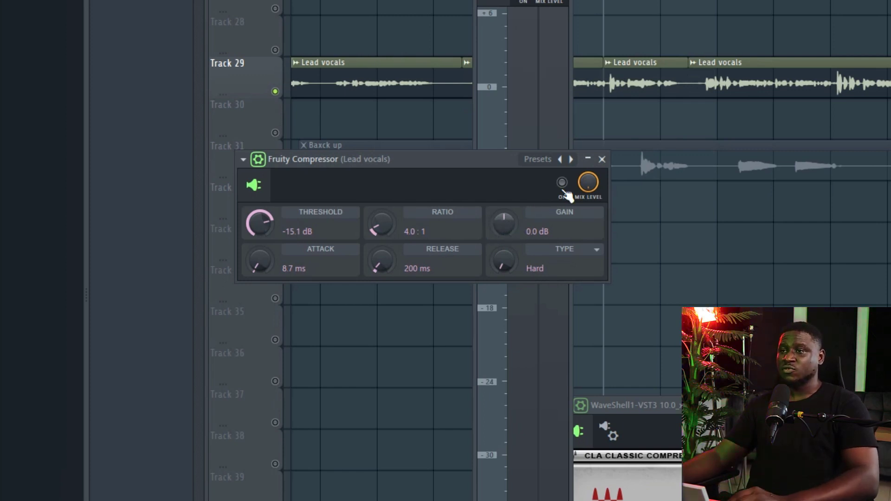
A/B the lead vocal with the Fruity Compressor bypassed and active, leaving it enabled
{"action": "left_click", "coordinate": [562, 182]}
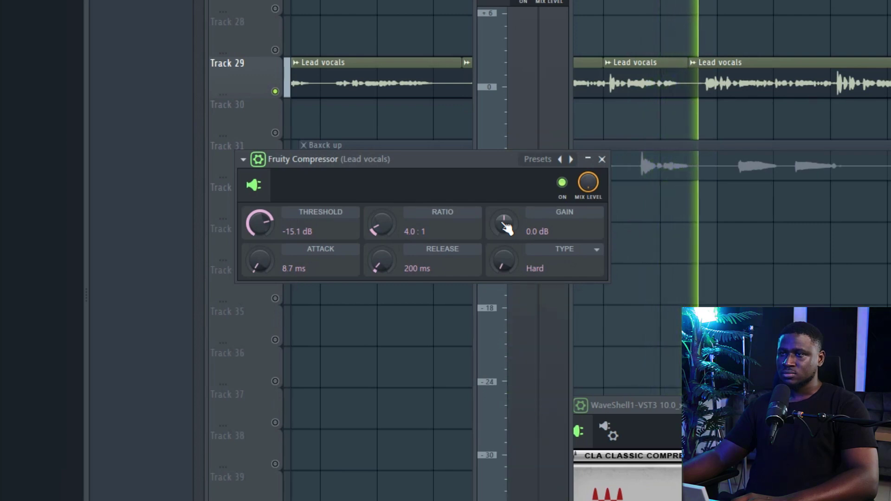
{"action": "left_click", "coordinate": [562, 183]}
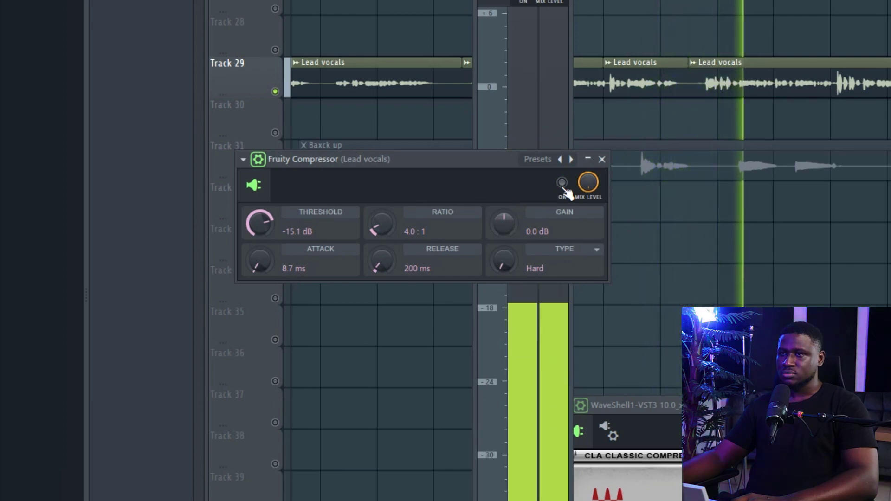
{"action": "left_click", "coordinate": [562, 182]}
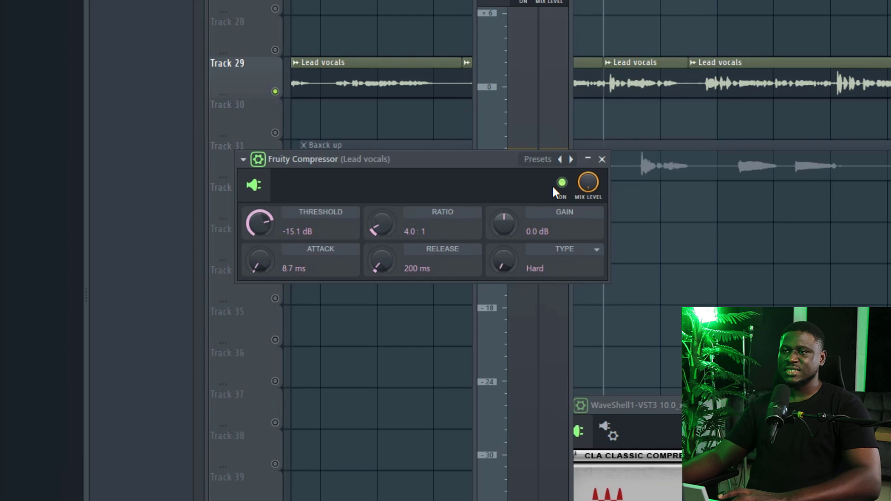
{"action": "left_click", "coordinate": [561, 183]}
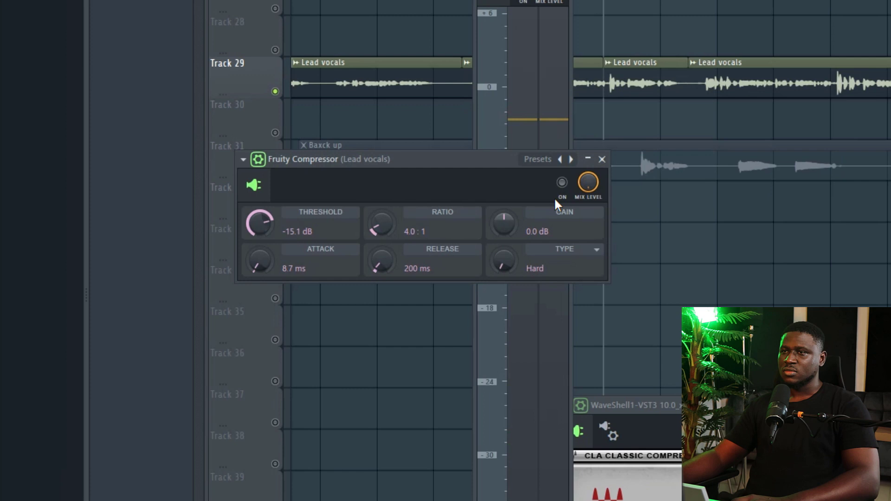
{"action": "left_click", "coordinate": [561, 182]}
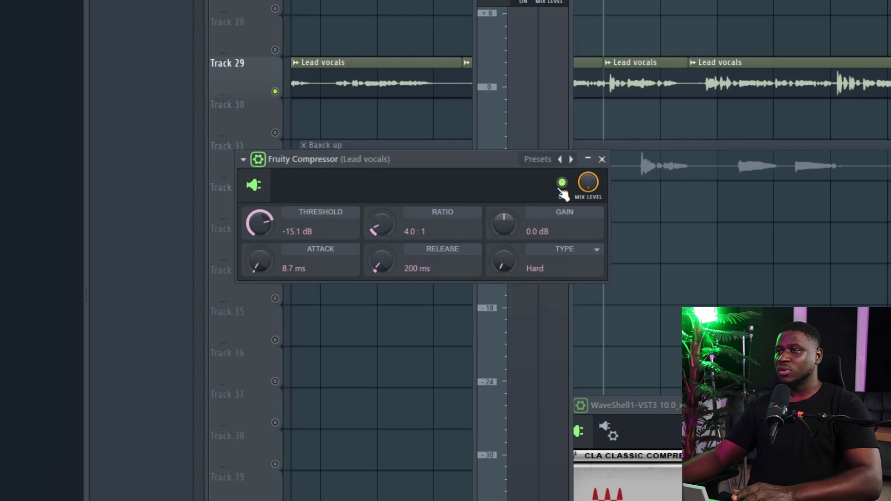
{"action": "mouse_move", "coordinate": [264, 105]}
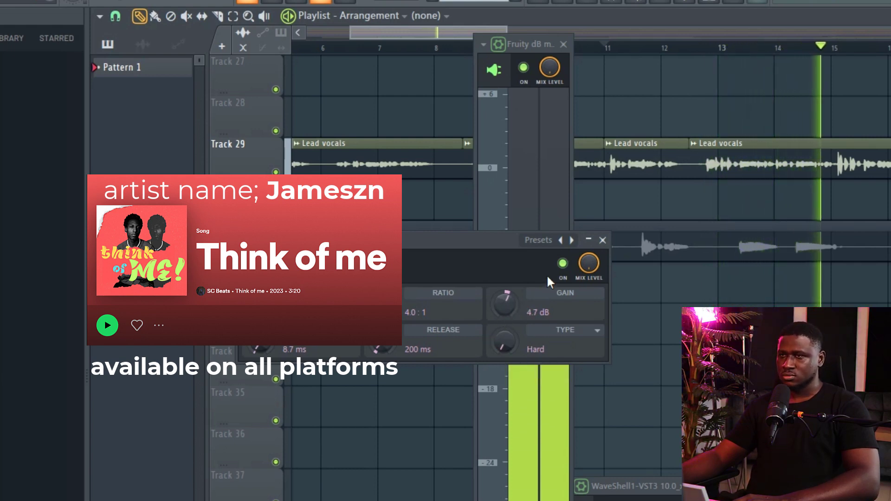
Bypass and re-enable the Fruity Compressor to hear the 4.7 dB makeup gain against the dry vocal
{"action": "left_click", "coordinate": [562, 262]}
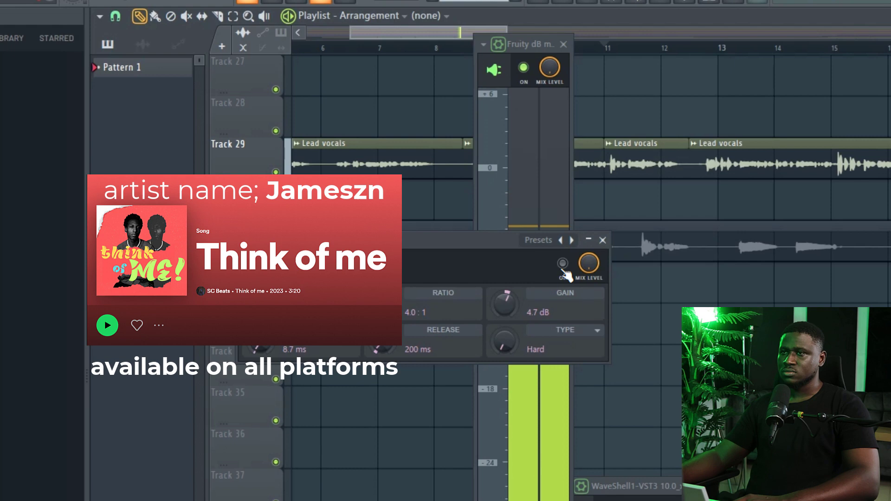
{"action": "left_click", "coordinate": [561, 267]}
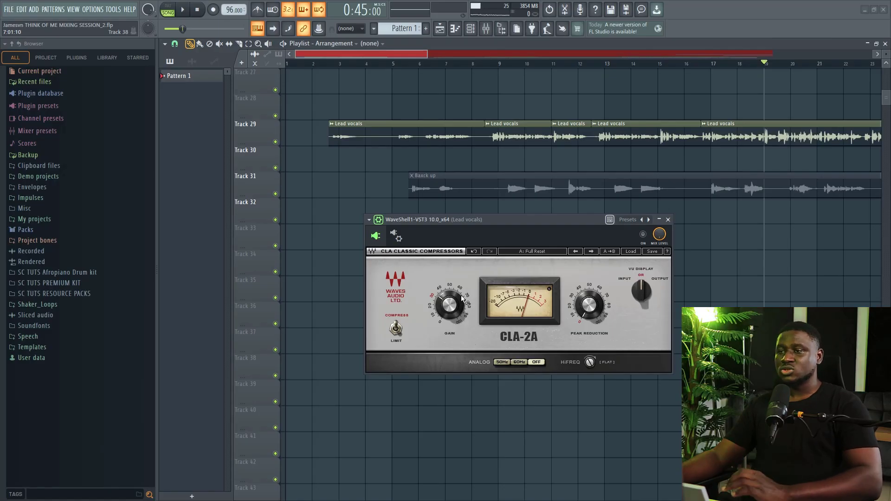
{"action": "mouse_move", "coordinate": [471, 292]}
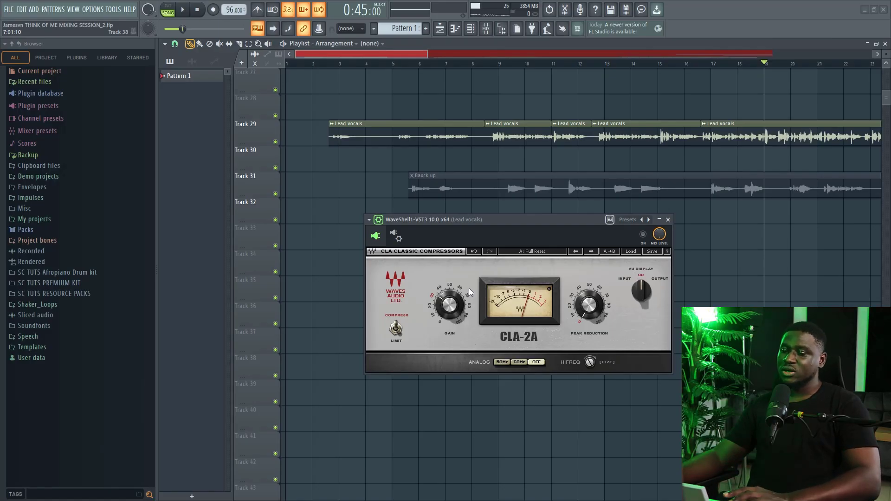
{"action": "mouse_move", "coordinate": [510, 263]}
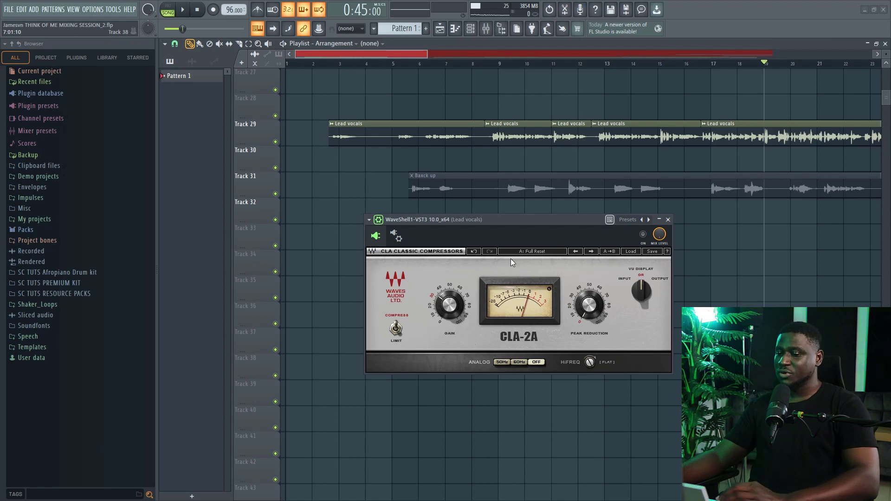
{"action": "mouse_move", "coordinate": [517, 267]}
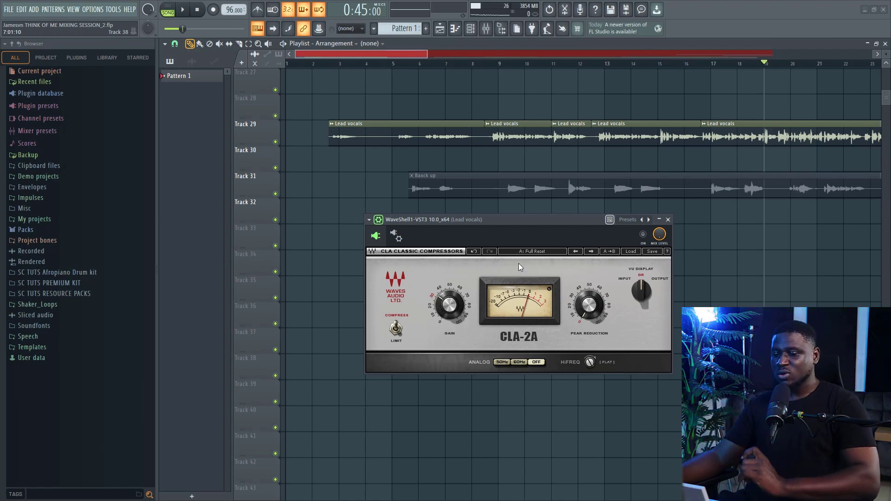
{"action": "mouse_move", "coordinate": [483, 260]}
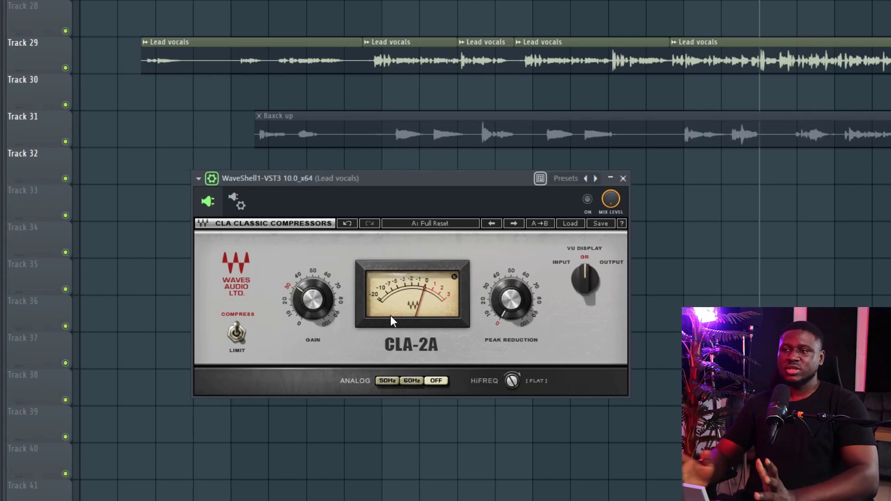
{"action": "mouse_move", "coordinate": [317, 364]}
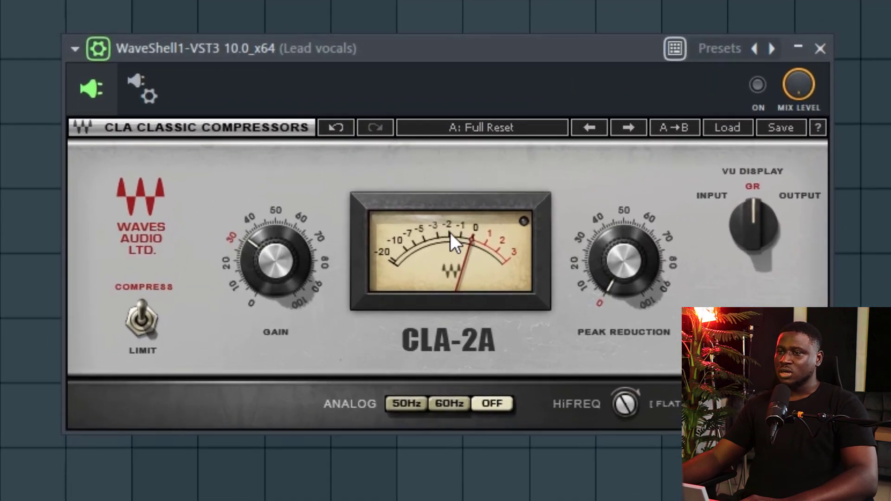
{"action": "mouse_move", "coordinate": [580, 262]}
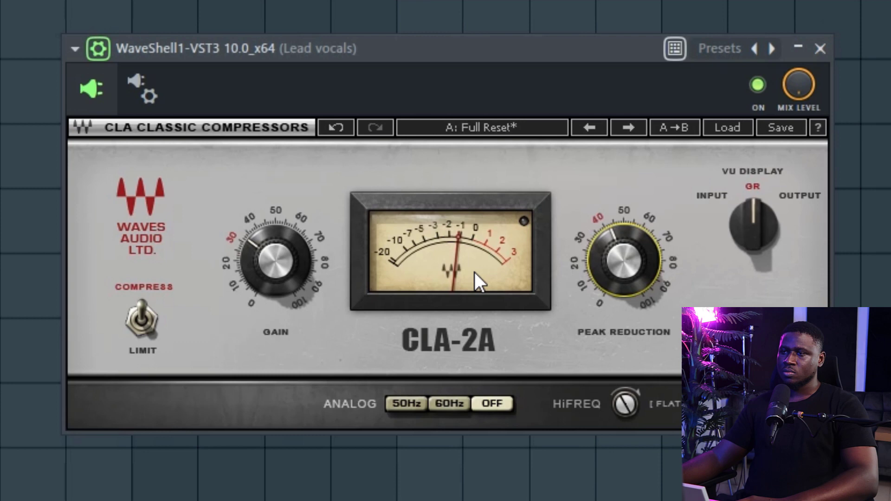
{"action": "mouse_move", "coordinate": [469, 301]}
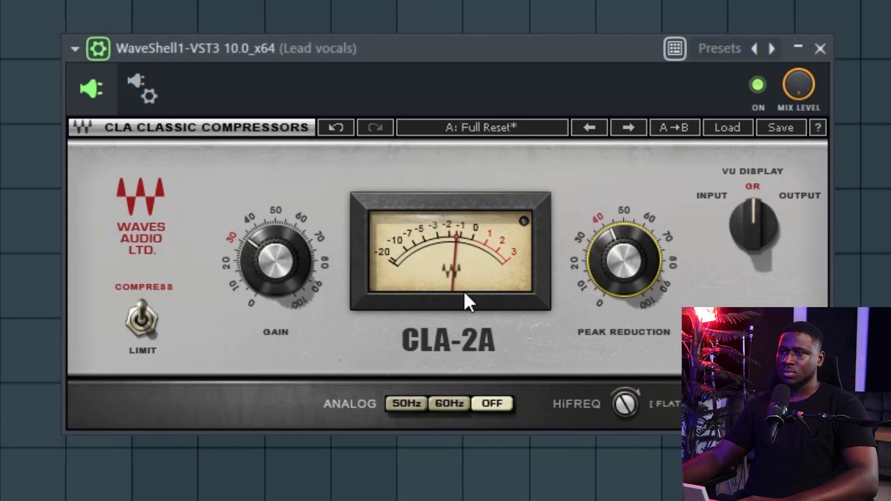
{"action": "mouse_move", "coordinate": [466, 204]}
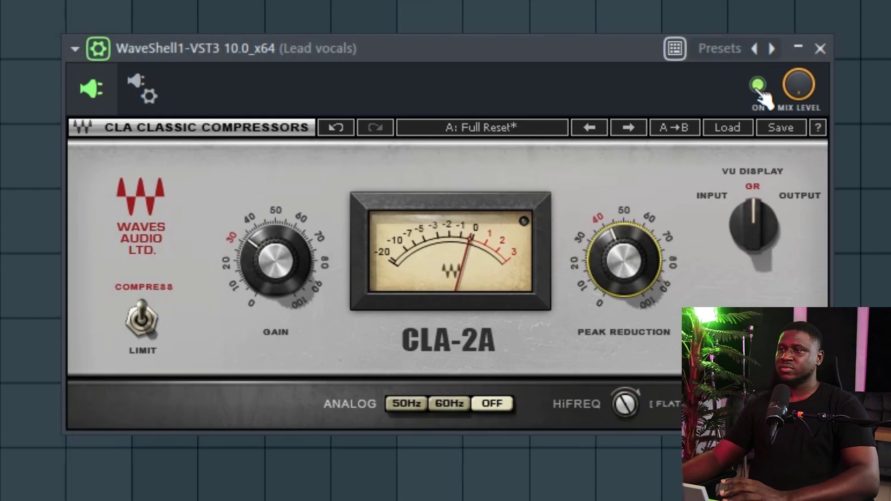
Toggle the CLA-2A off and on several times to compare the vocal, finishing with it active
{"action": "left_click", "coordinate": [758, 88]}
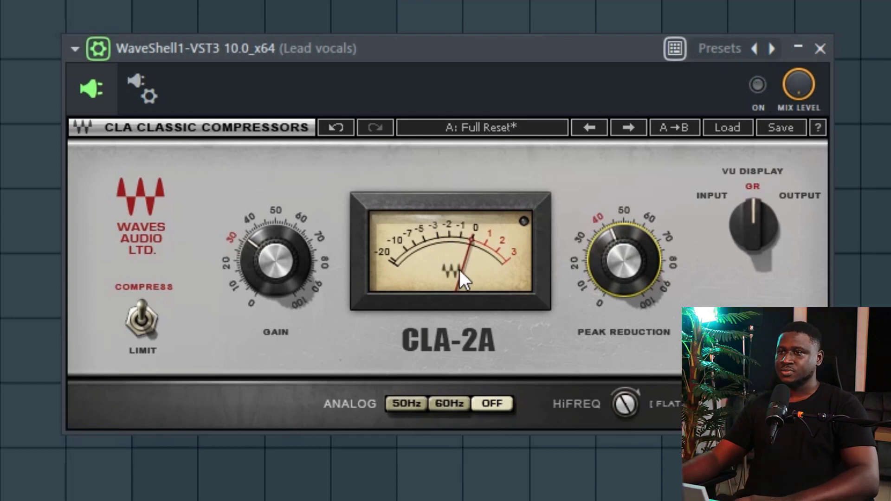
{"action": "mouse_move", "coordinate": [771, 91]}
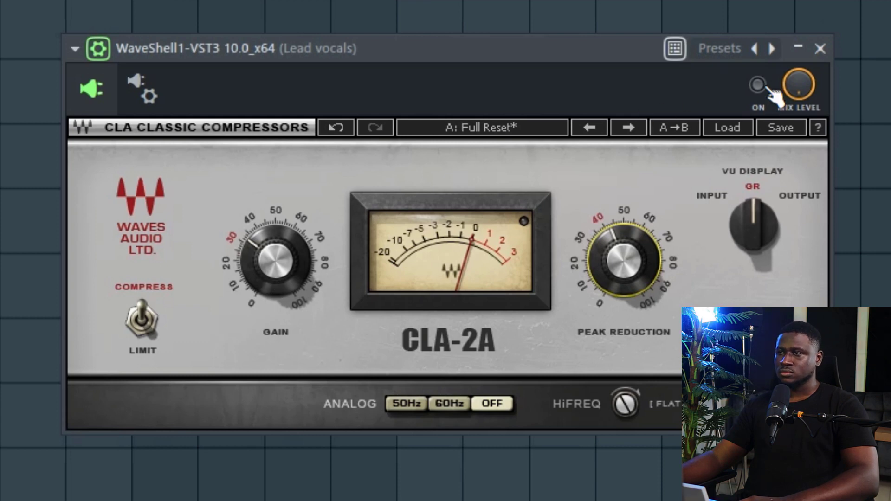
{"action": "left_click", "coordinate": [758, 82]}
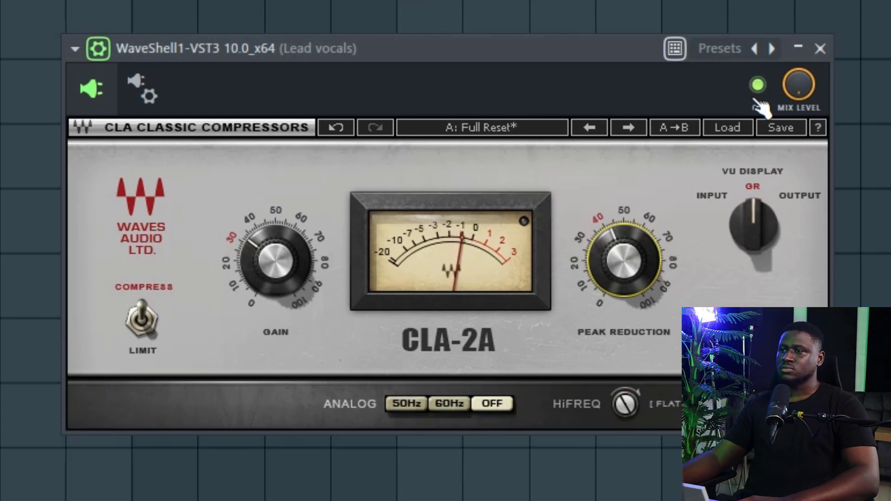
{"action": "left_click", "coordinate": [757, 85]}
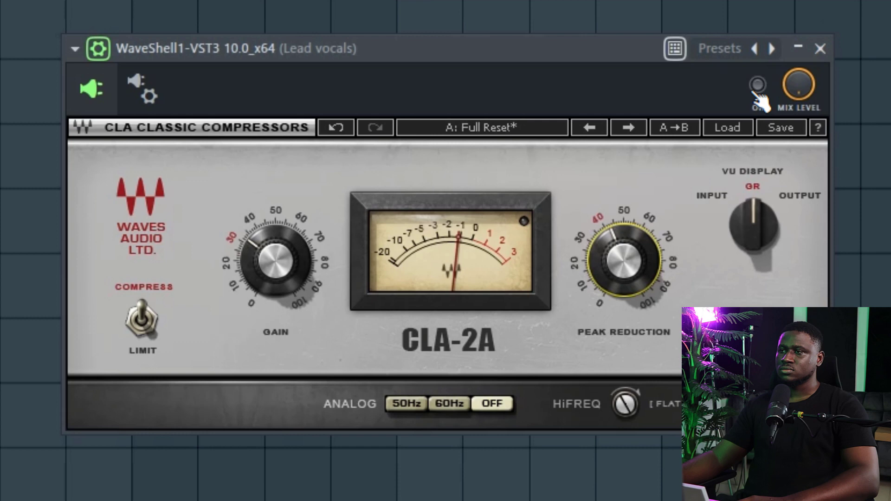
{"action": "left_click", "coordinate": [757, 81]}
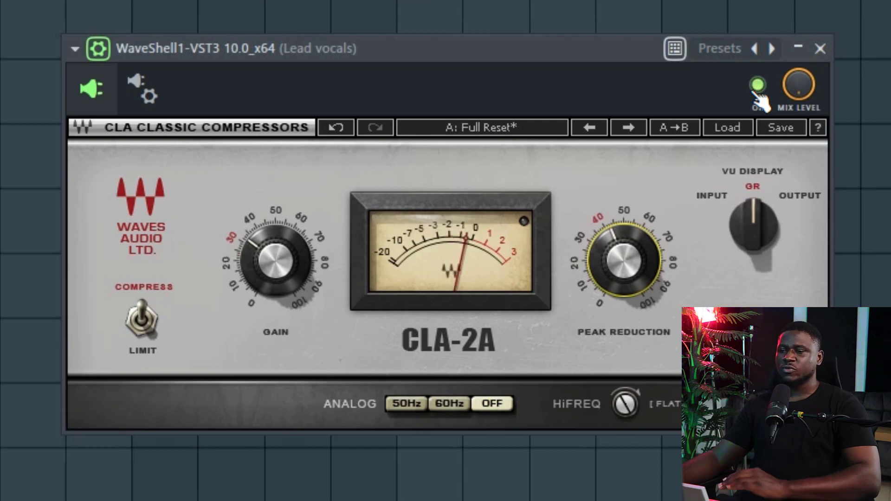
{"action": "left_click", "coordinate": [275, 262]}
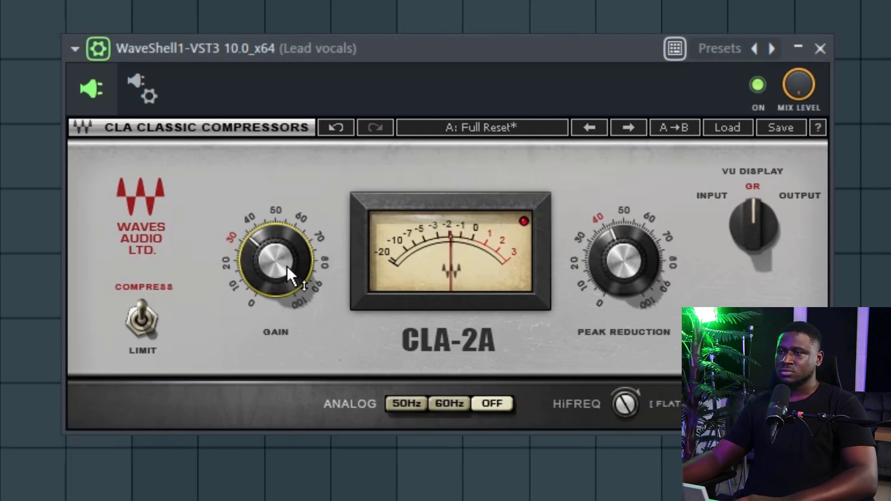
Make further CLA-2A bypass comparisons at peak reduction near 40, ending with the compressor on
{"action": "left_click", "coordinate": [758, 87]}
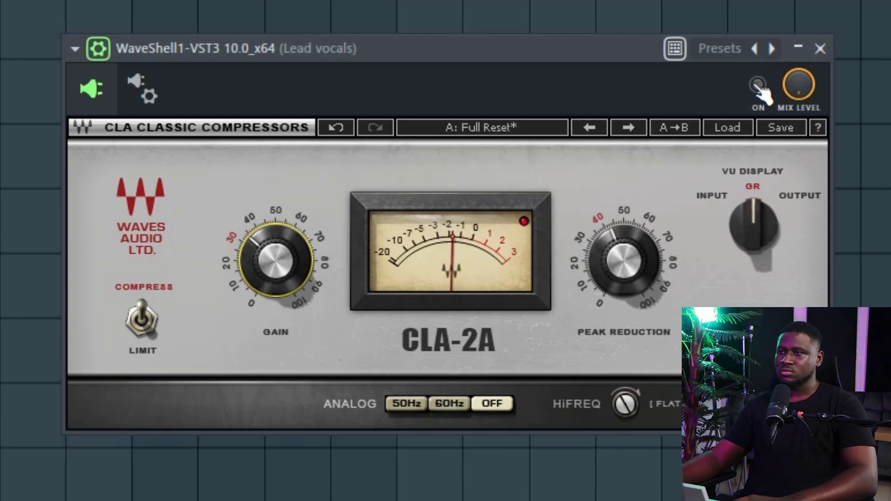
{"action": "left_click", "coordinate": [757, 85]}
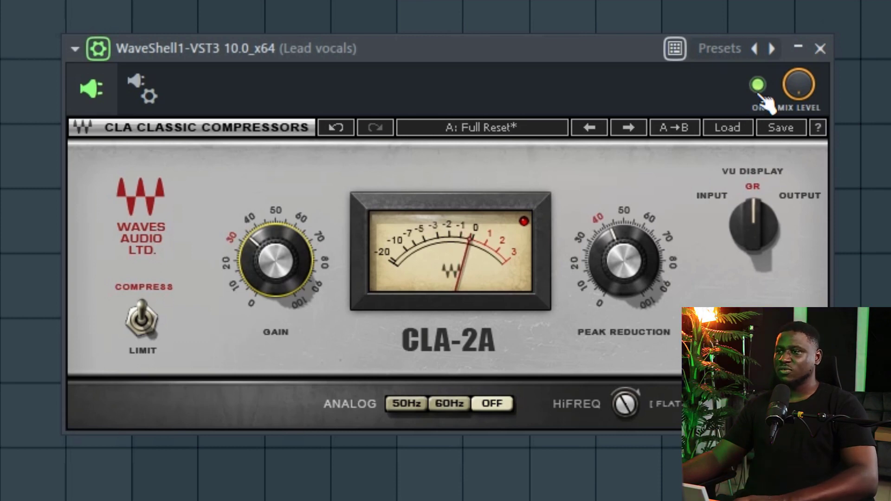
{"action": "left_click", "coordinate": [758, 86]}
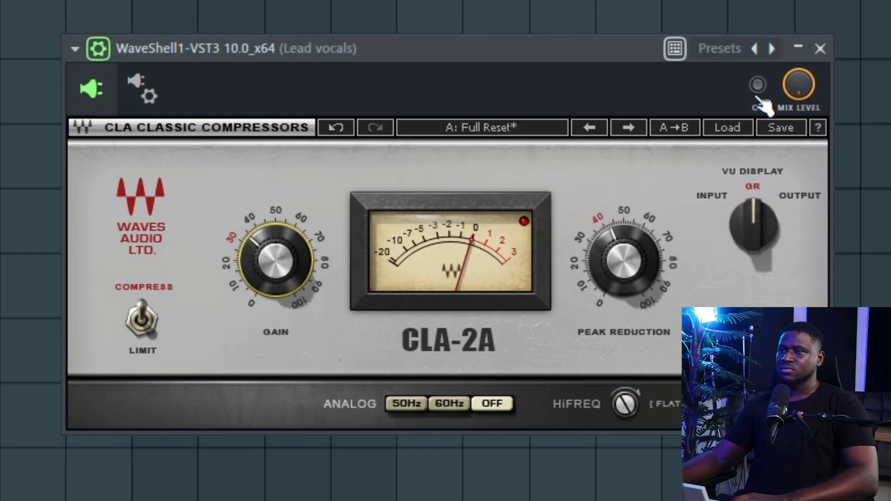
{"action": "left_click", "coordinate": [757, 84]}
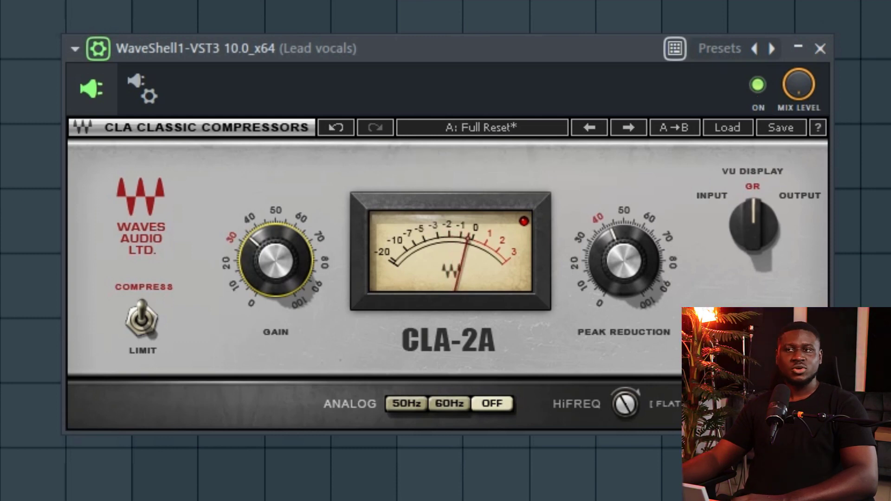
{"action": "mouse_move", "coordinate": [662, 83]}
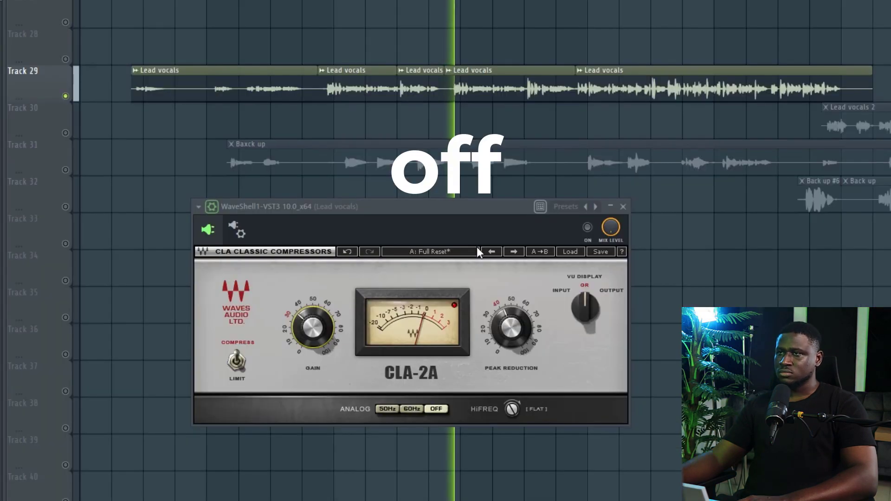
{"action": "mouse_move", "coordinate": [582, 247]}
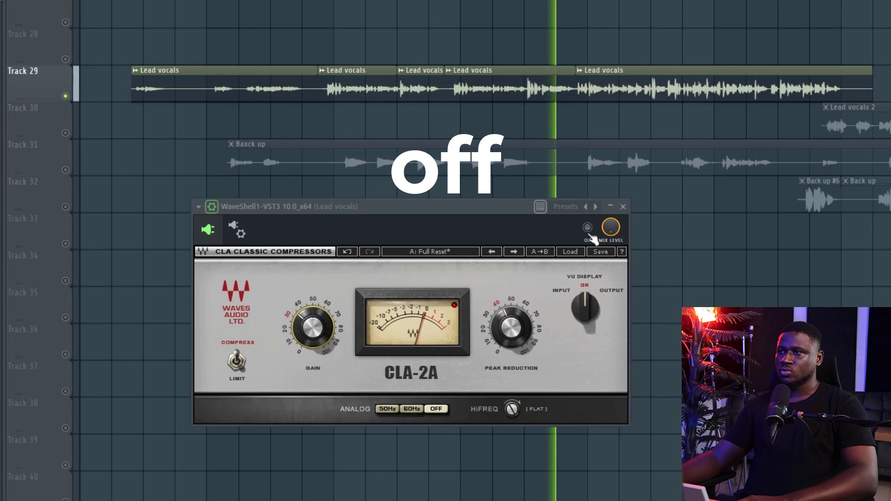
Run one more off/on comparison of the lead-vocal CLA-2A, leaving it enabled as playback stops
{"action": "left_click", "coordinate": [587, 228]}
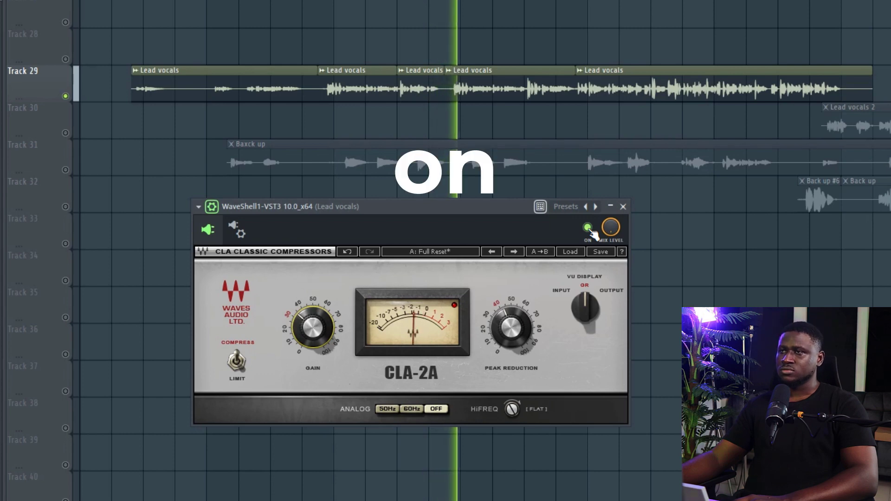
{"action": "left_click", "coordinate": [586, 229]}
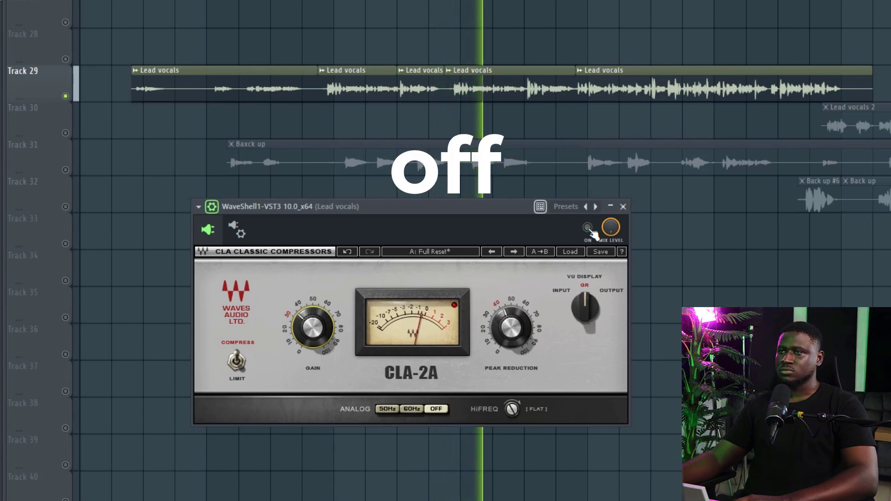
{"action": "left_click", "coordinate": [587, 229]}
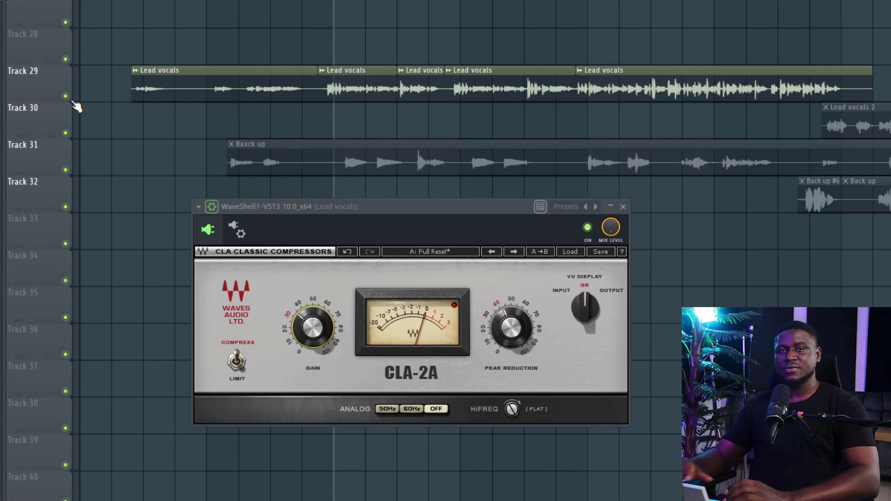
Return to the Playlist arrangement and bring up the mixer on the lead vocals insert
{"action": "left_click", "coordinate": [623, 206]}
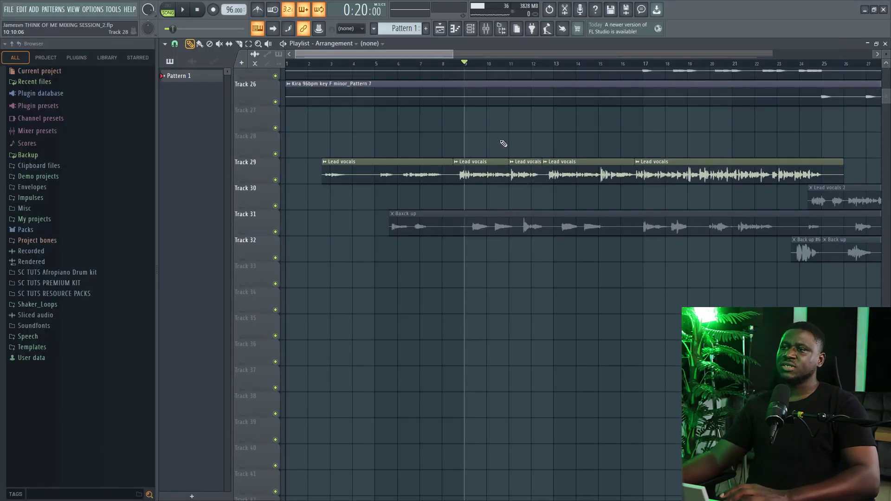
{"action": "scroll", "scroll_direction": "up", "scroll_amount": 3}
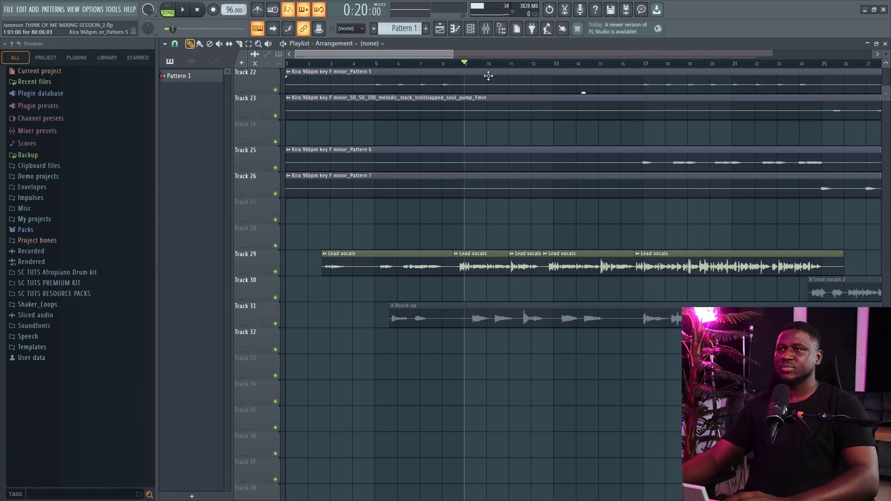
{"action": "left_click", "coordinate": [471, 28]}
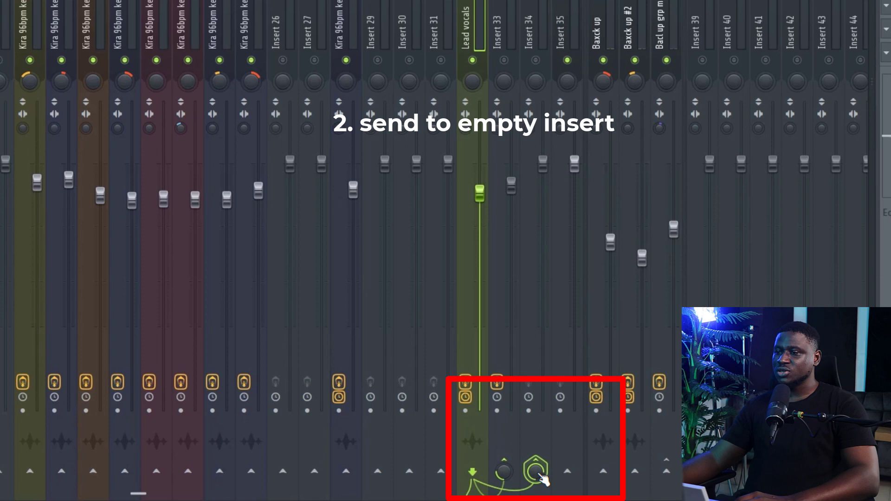
Rename Insert 34 via Rename, color and icon, typing PARALLEL VOX for the parallel compression bus
{"action": "right_click", "coordinate": [565, 193]}
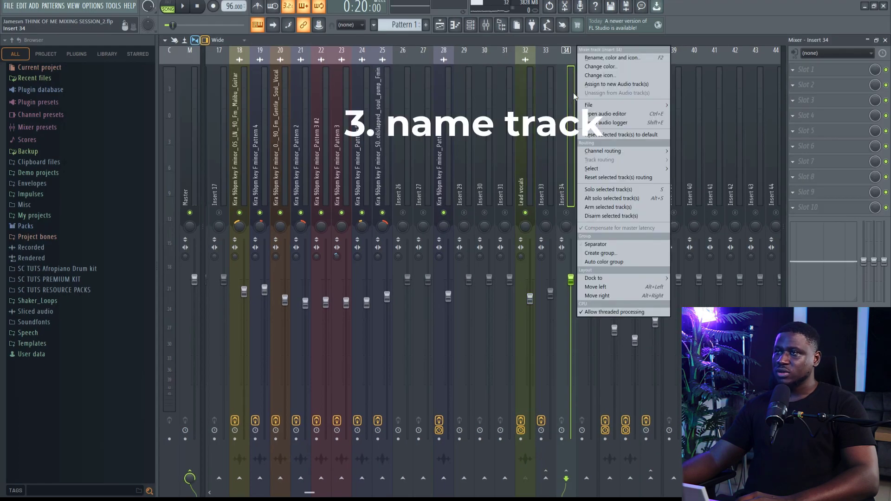
{"action": "left_click", "coordinate": [613, 58]}
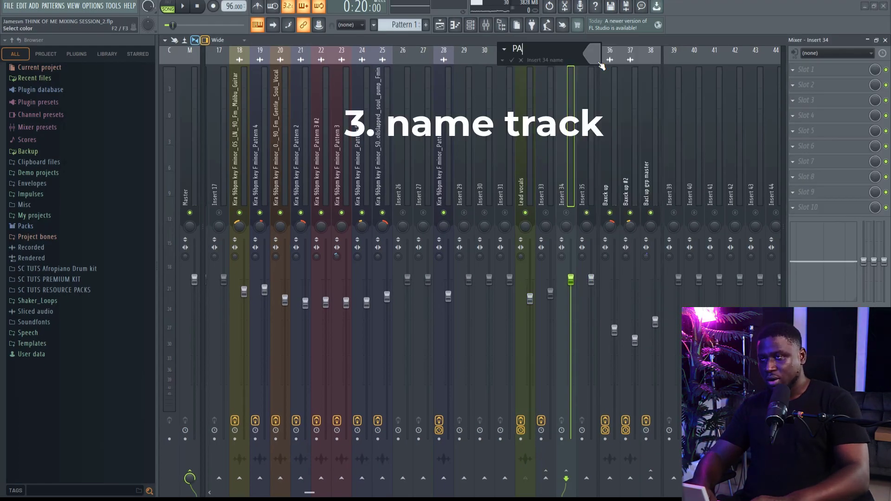
{"action": "type", "text": "RRALEL"}
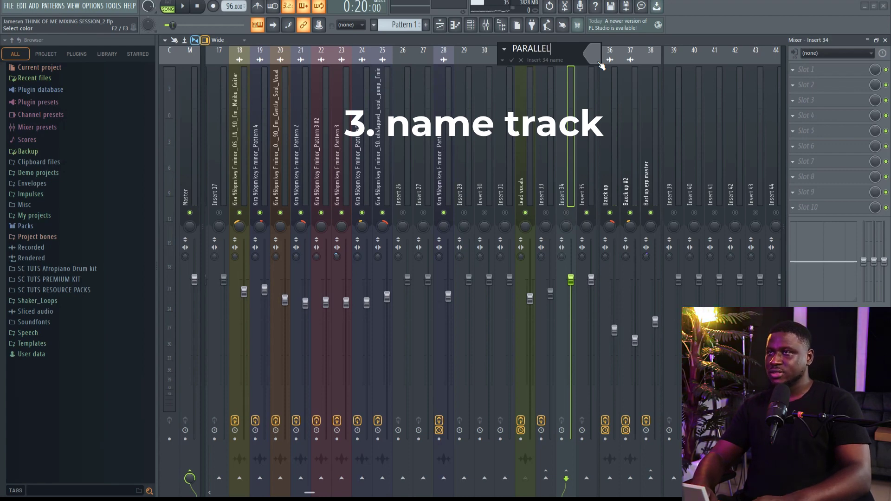
{"action": "type", "text": "VOX COMP"}
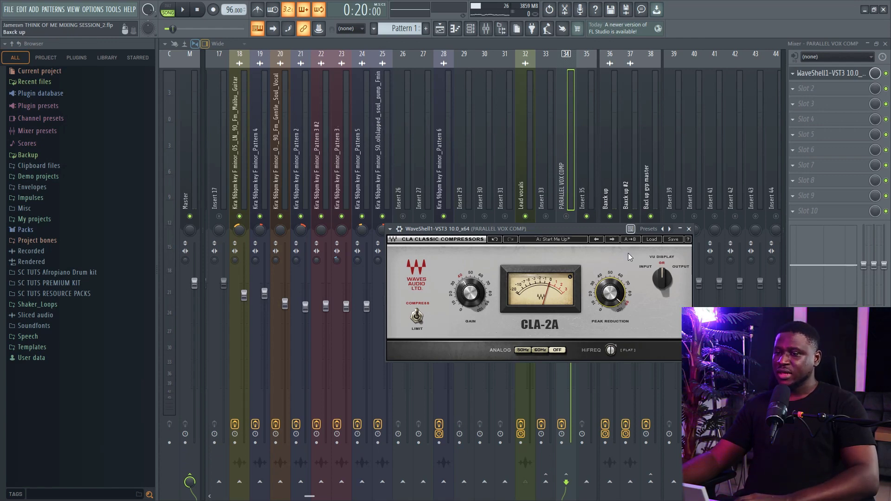
Close the CLA-2A window and select the PARALLEL VOX COMP insert to show its effects
{"action": "left_click", "coordinate": [688, 228]}
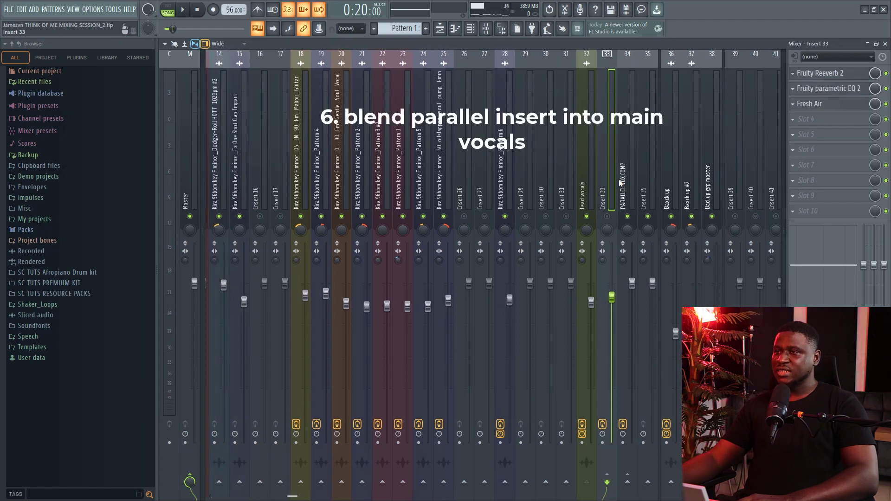
{"action": "left_click", "coordinate": [628, 171]}
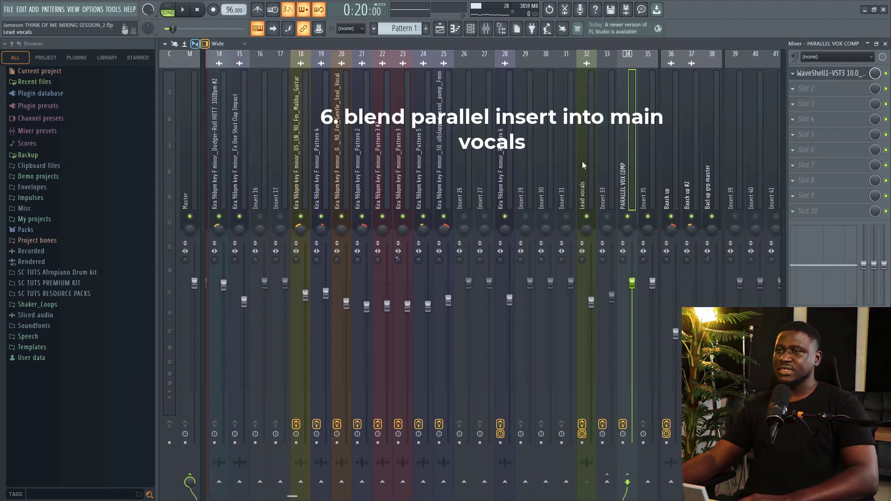
{"action": "mouse_move", "coordinate": [578, 151]}
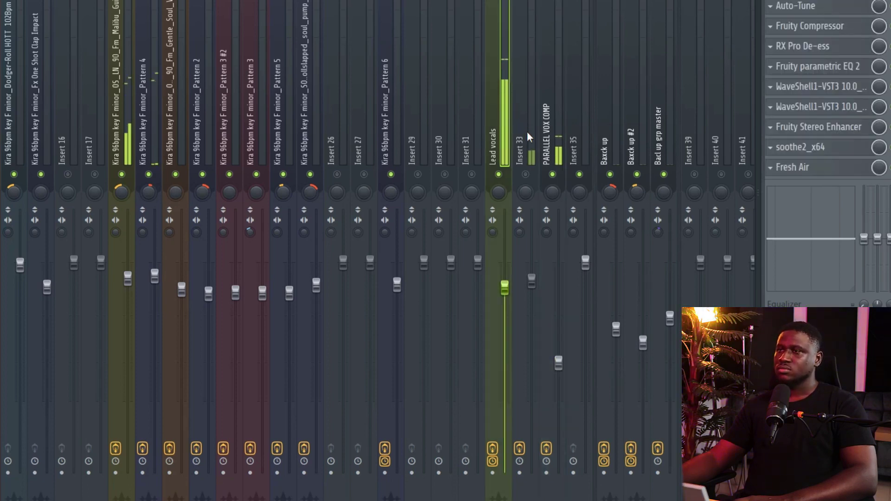
{"action": "mouse_move", "coordinate": [554, 182]}
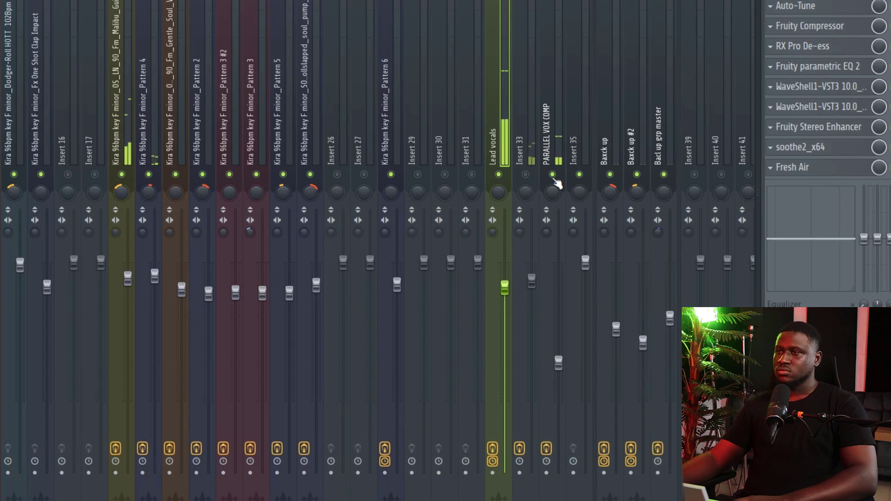
Switch the PARALLEL VOX COMP insert on so it plays under the lead vocals
{"action": "left_click", "coordinate": [552, 175]}
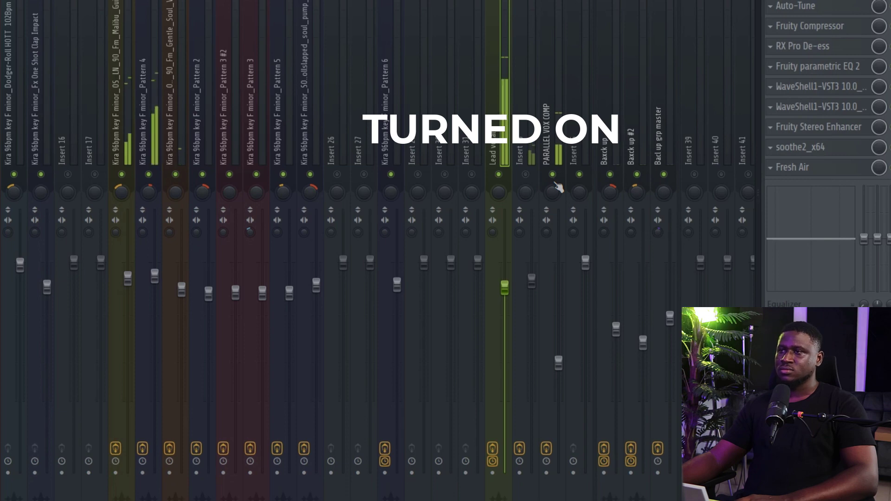
{"action": "mouse_move", "coordinate": [543, 246]}
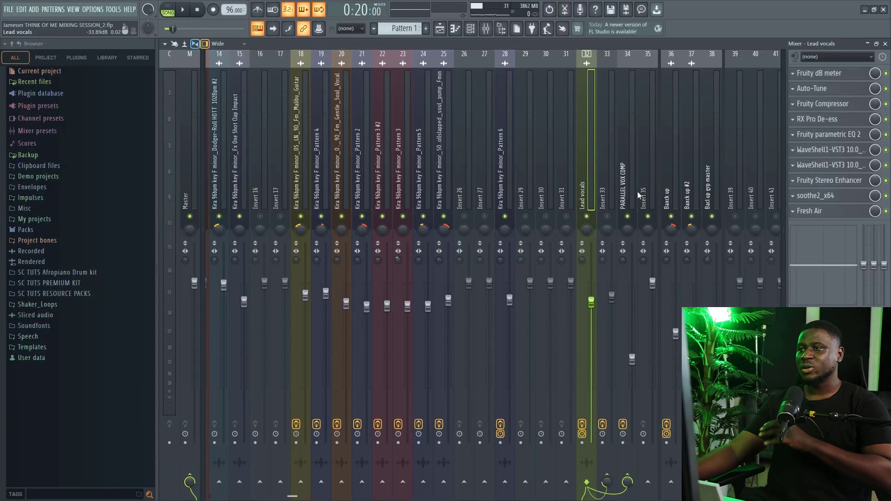
Select the PARALLEL VOX COMP insert strip to show its effect slots
{"action": "left_click", "coordinate": [627, 171]}
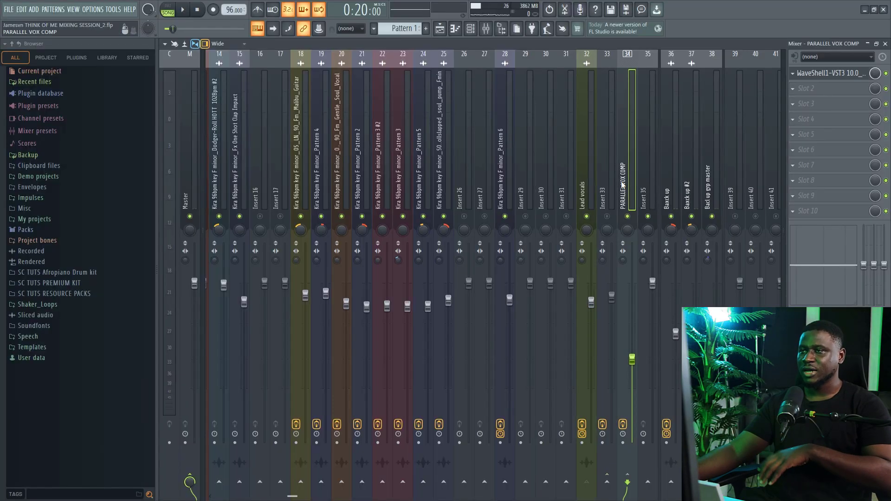